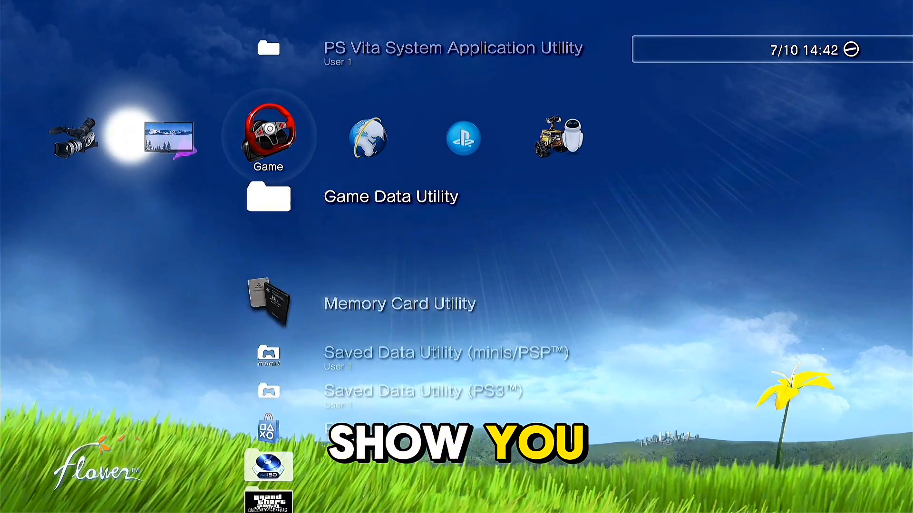
Step: Scroll down the Game column past PlayStation Store, then move right to the Network column
scroll("down", 3)
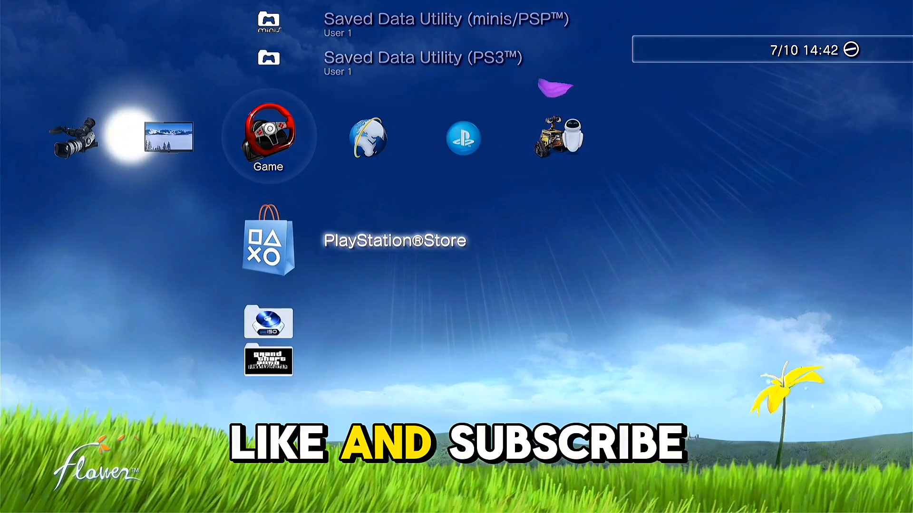
scroll("right", 3)
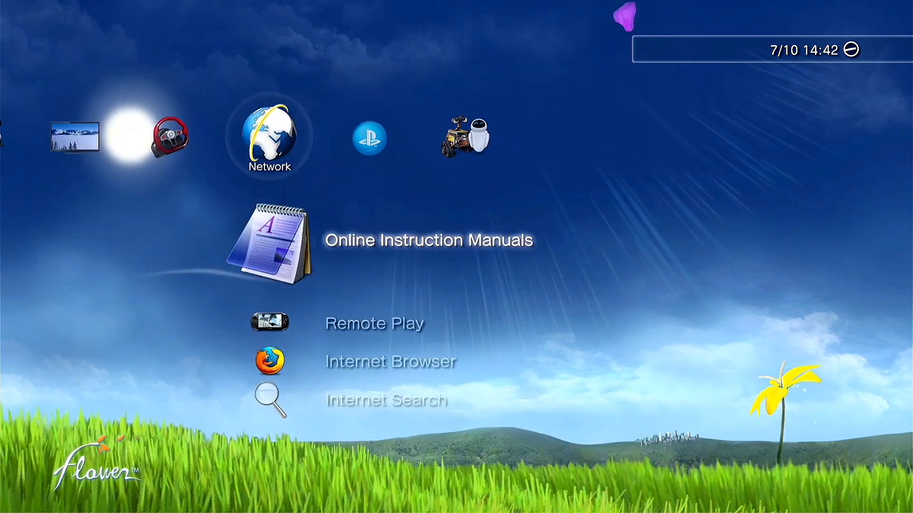
Step: Launch the Internet Browser from the Network column, landing on Google's unsupported-browser notice
left_click(268, 400)
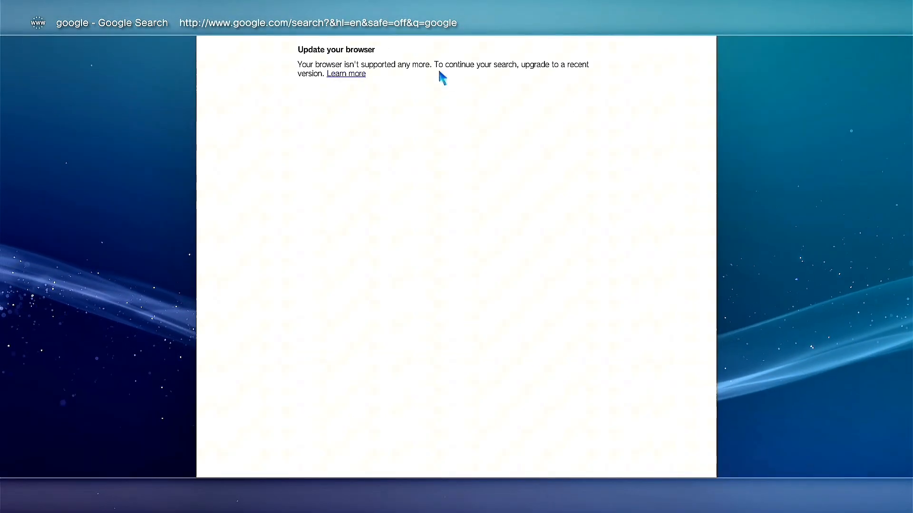
key("triangle")
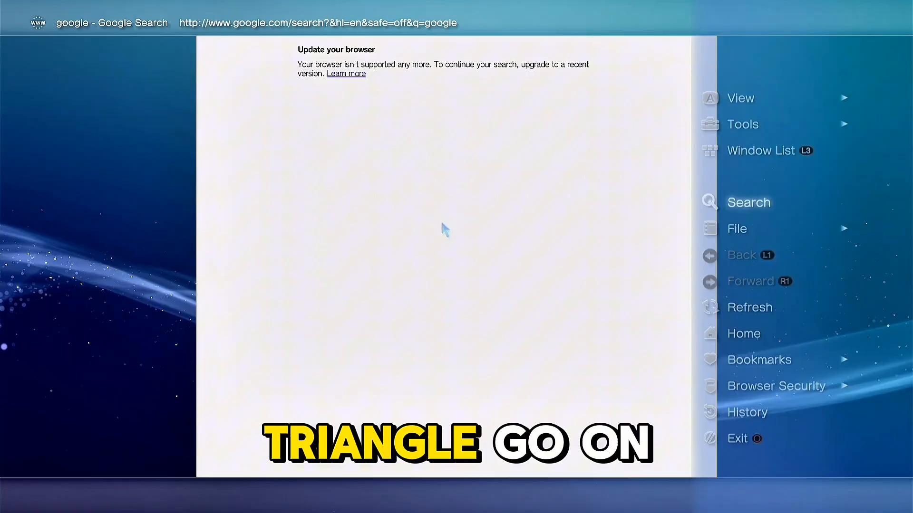
left_click(742, 123)
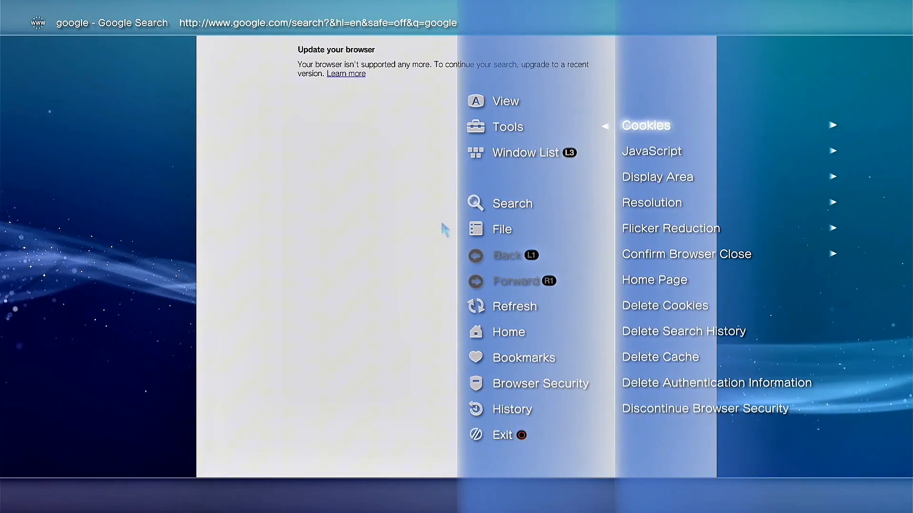
left_click(654, 280)
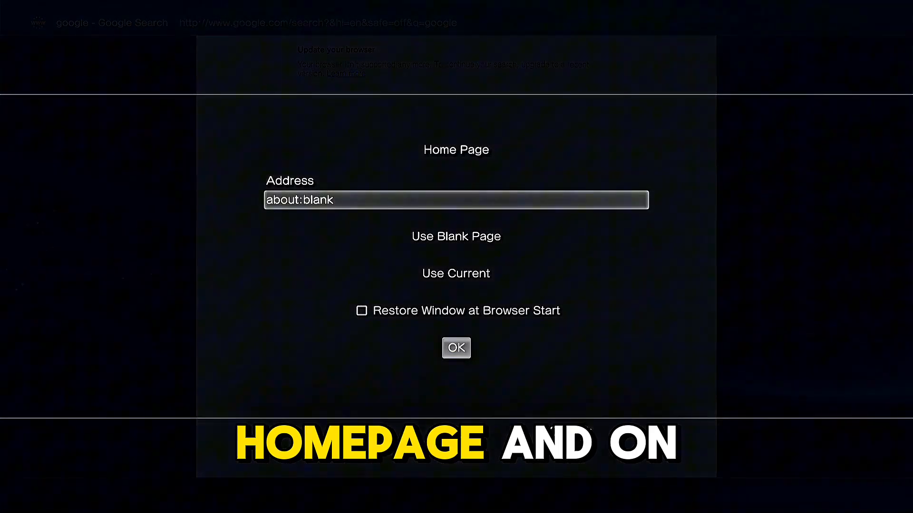
left_click(456, 198)
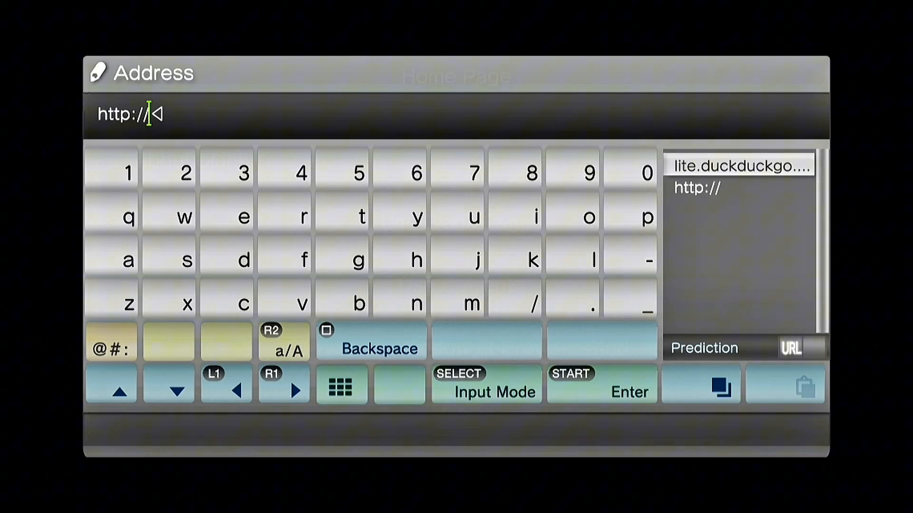
left_click(737, 165)
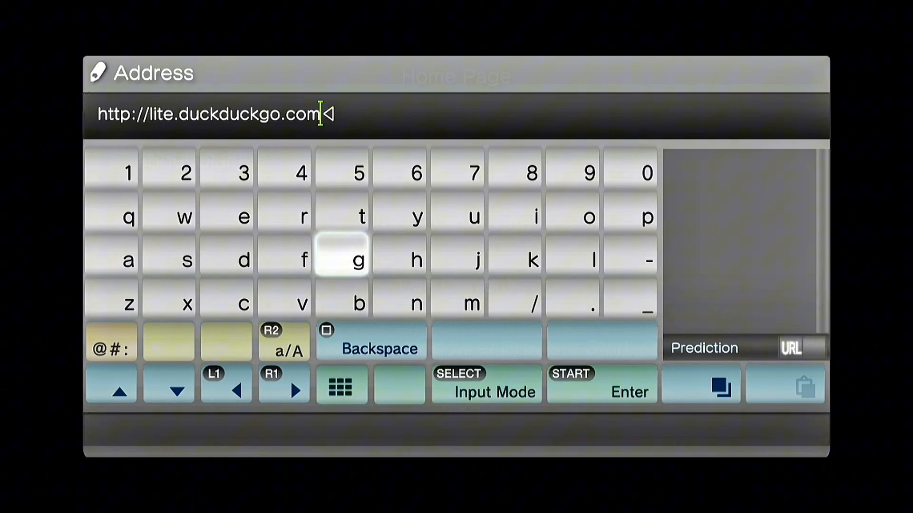
mouse_move(226, 259)
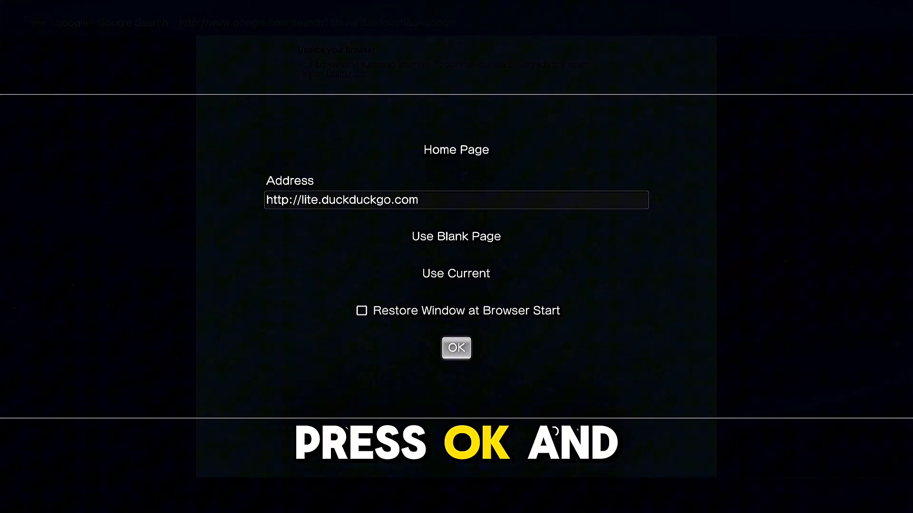
Step: Confirm the new home page with OK and relaunch the browser onto DuckDuckGo Lite
left_click(455, 348)
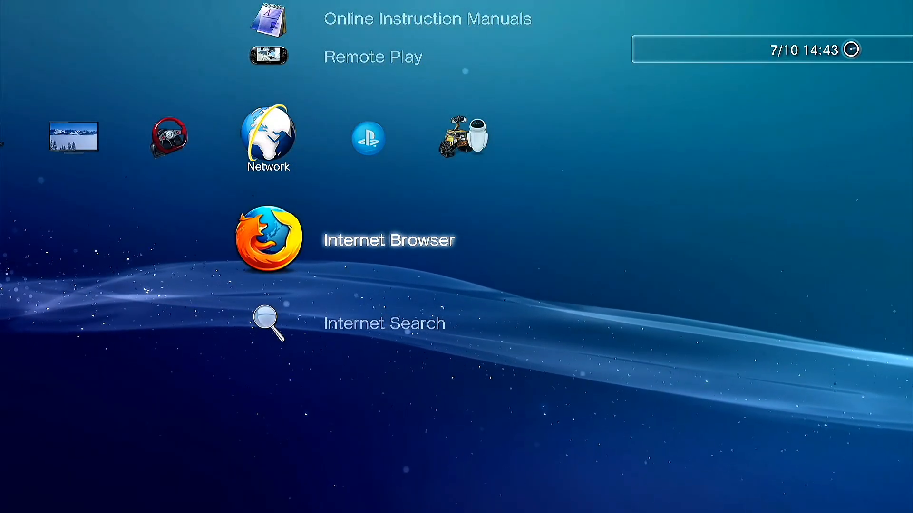
left_click(268, 239)
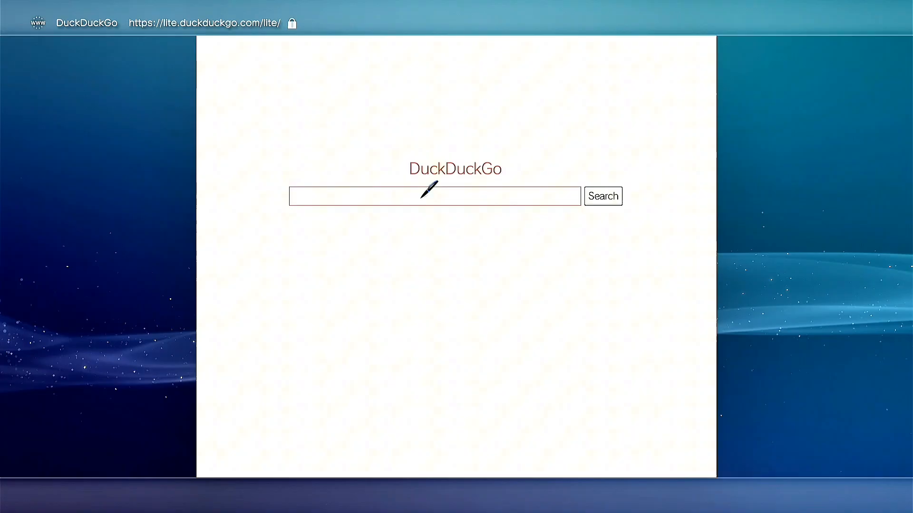
Step: Search DuckDuckGo Lite for 'virusmike', listing ImVirus Mike's YouTube, Linktree and PSX-Place results
left_click(433, 196)
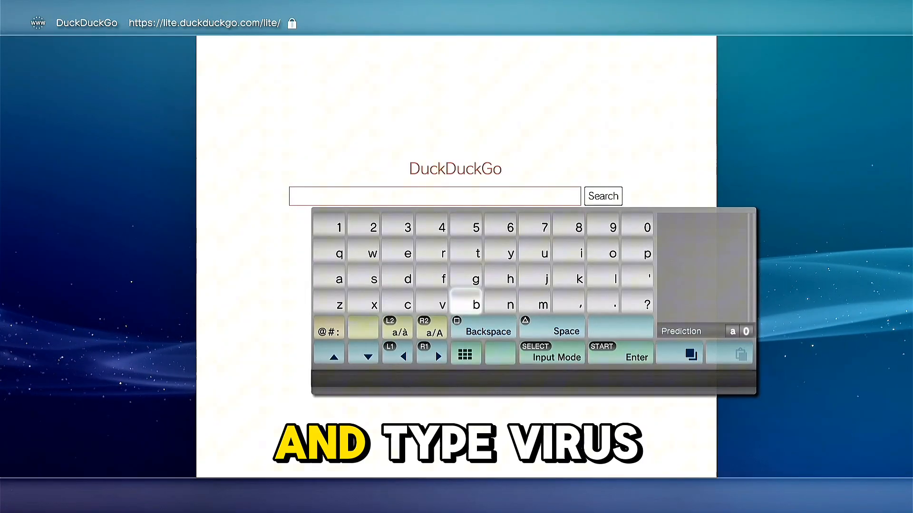
type("virusmike")
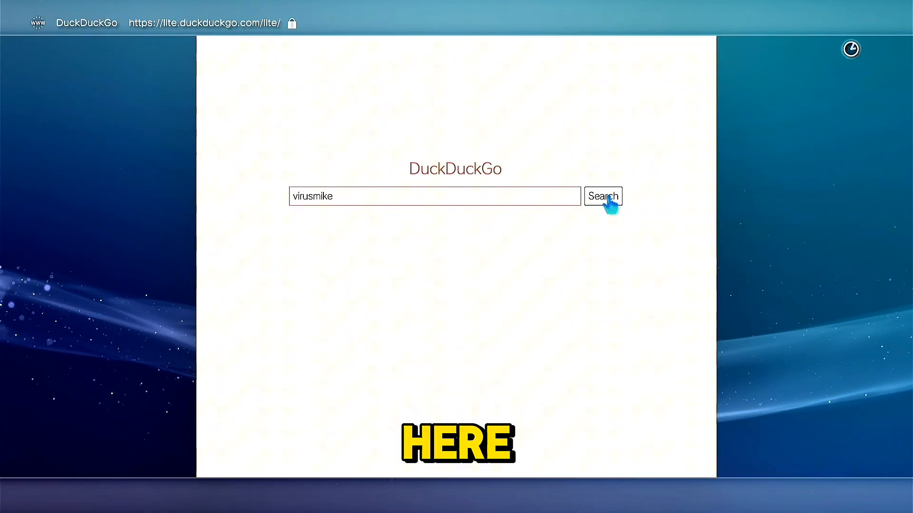
left_click(603, 196)
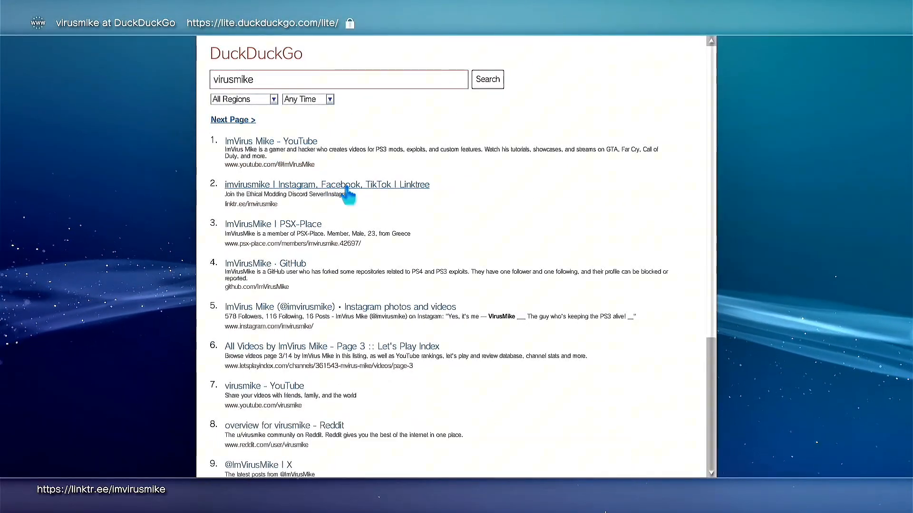
Step: Open the imvirusmike Linktree result and follow its ImVirusMike.exe Main website link
left_click(326, 185)
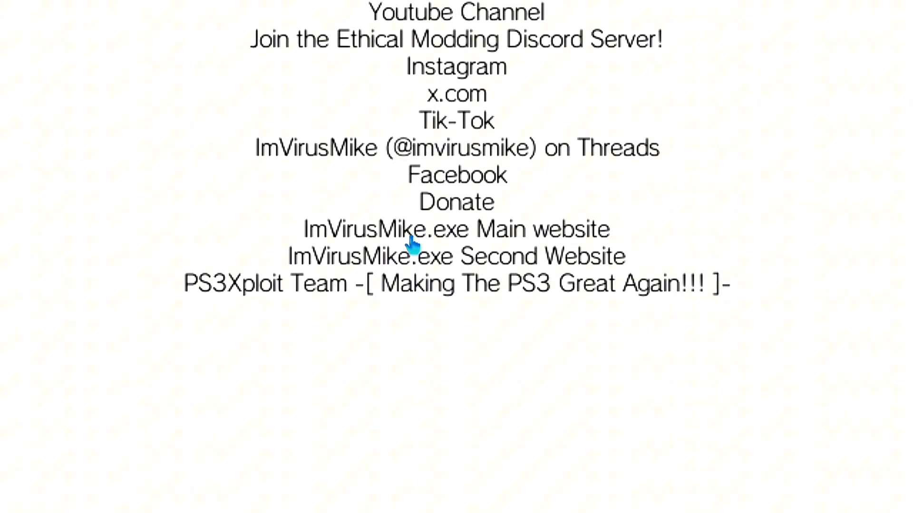
left_click(454, 229)
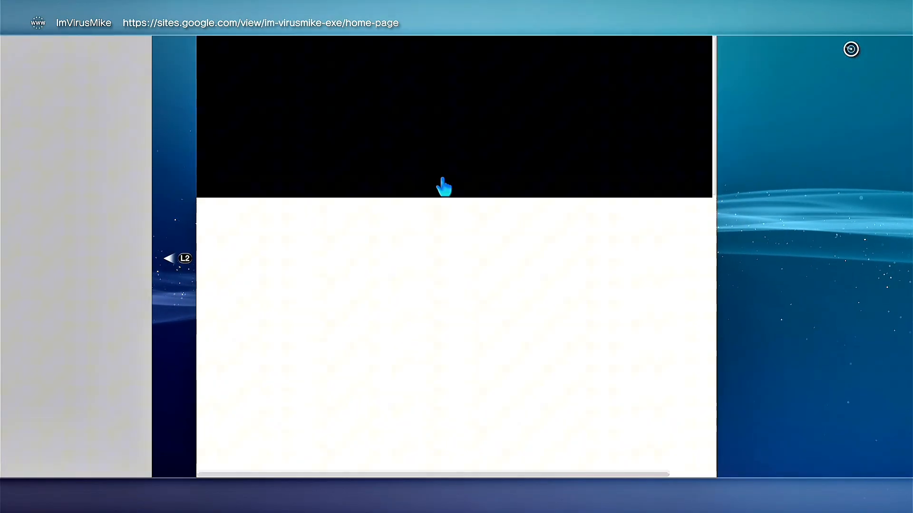
Step: Scroll through the PS3 Easy Access Section of ImVirusMike's Google Sites page
scroll("down", 3)
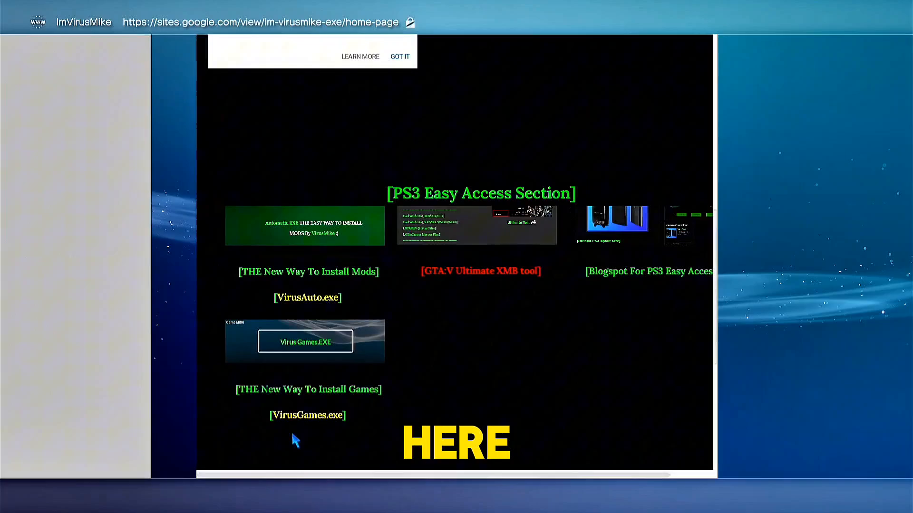
scroll("down", 3)
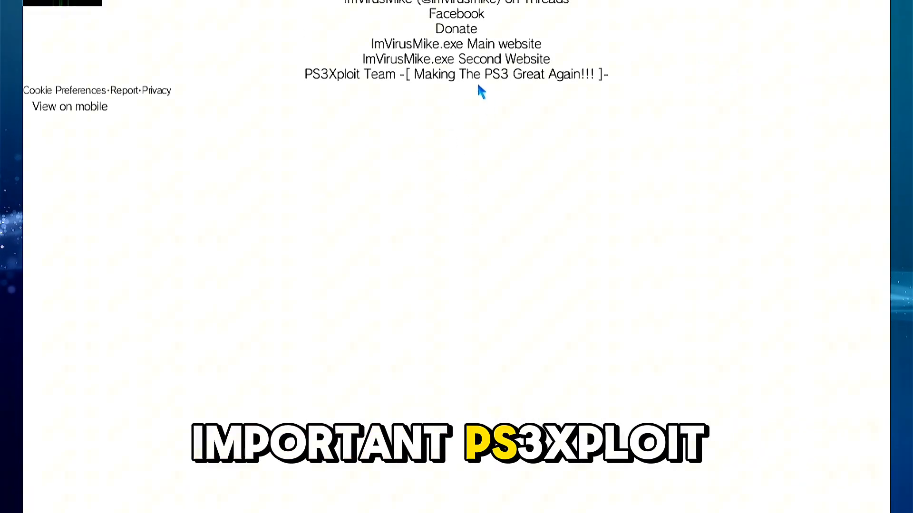
mouse_move(445, 85)
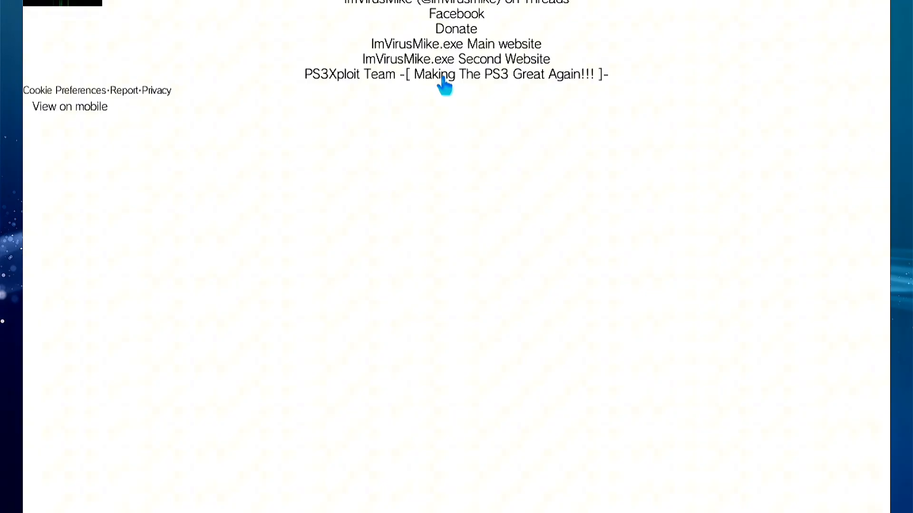
Step: Open the PS3Xploit Team site, go to BG Toolset, and accept the Maintenance Costs notice
left_click(442, 74)
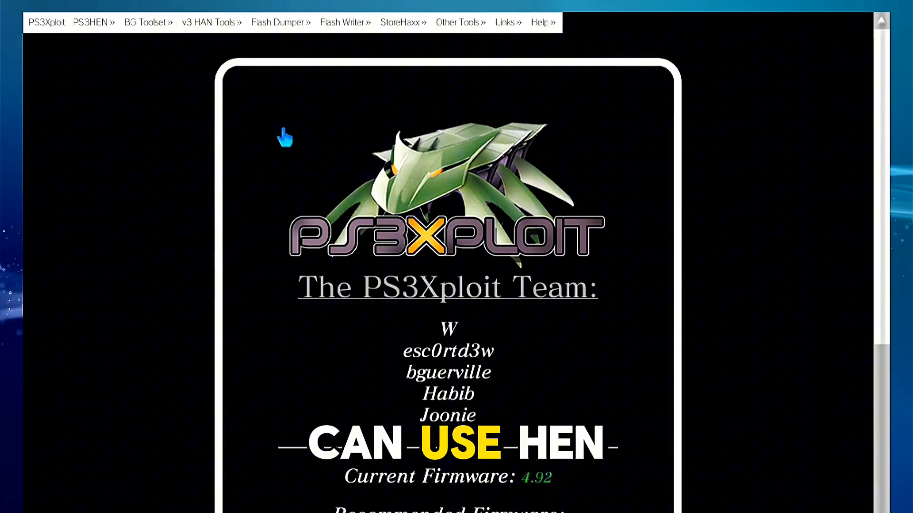
left_click(91, 22)
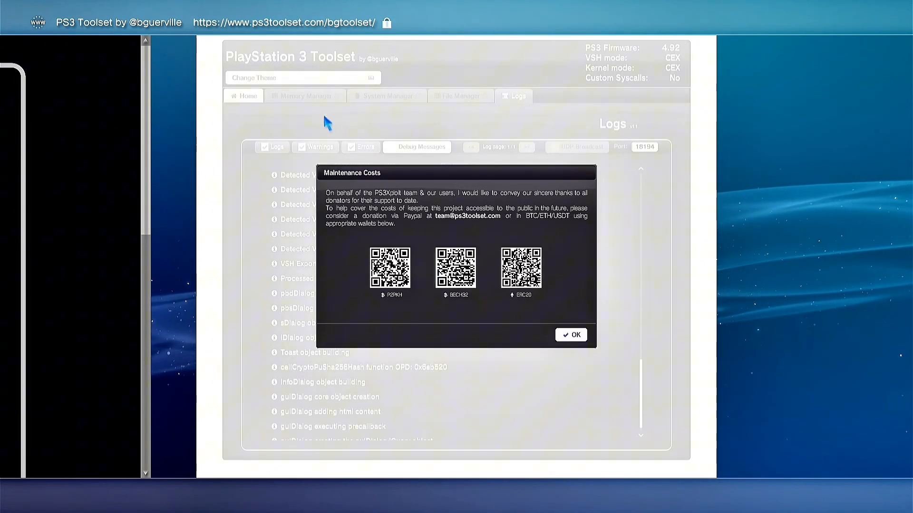
left_click(569, 334)
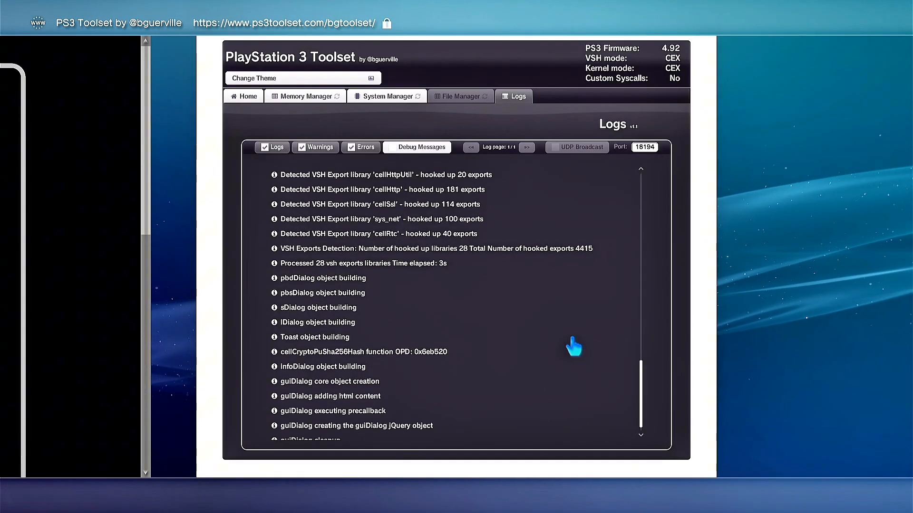